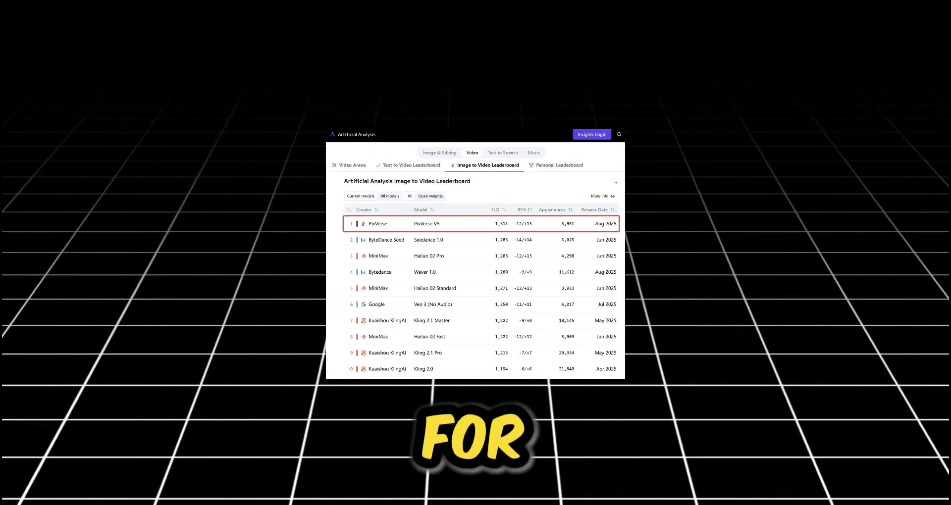
Leave the leaderboard with PixVerse V5 ranked first and bring up the PixVerse home page.
left_click(411, 166)
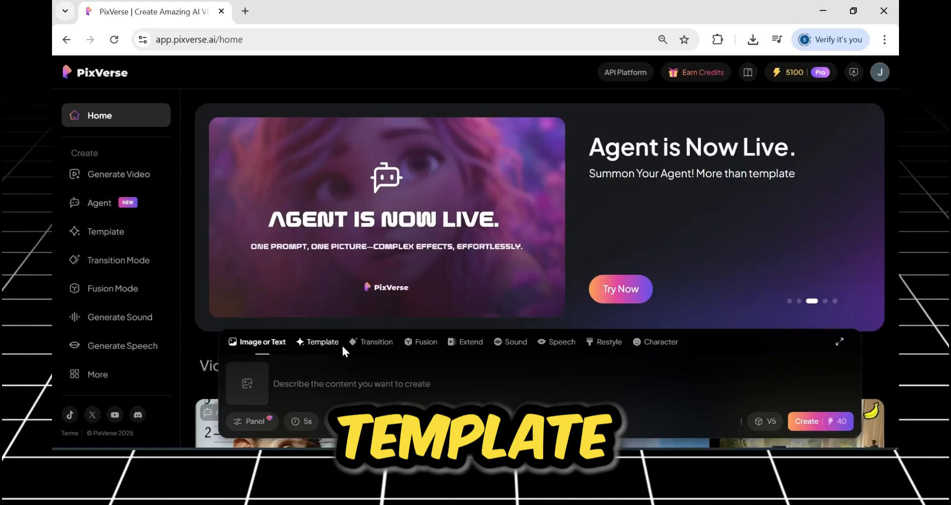
left_click(470, 341)
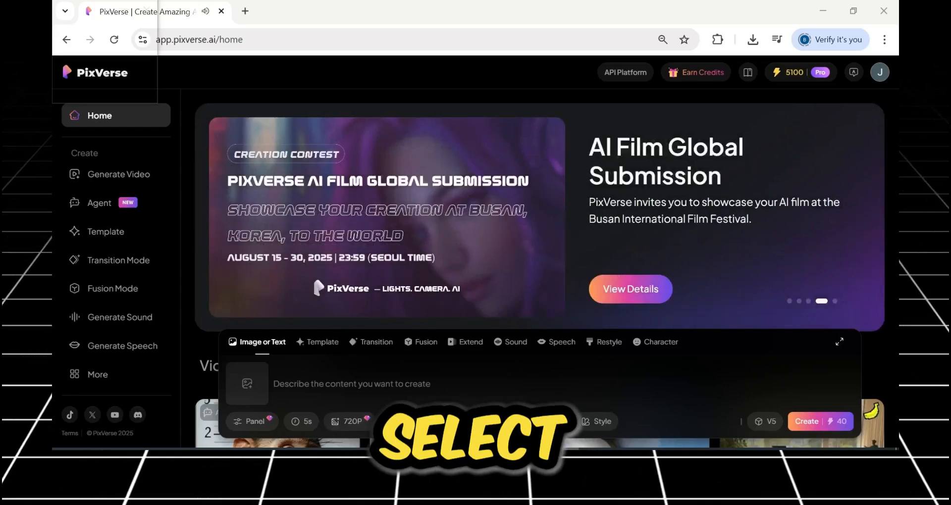
left_click(349, 421)
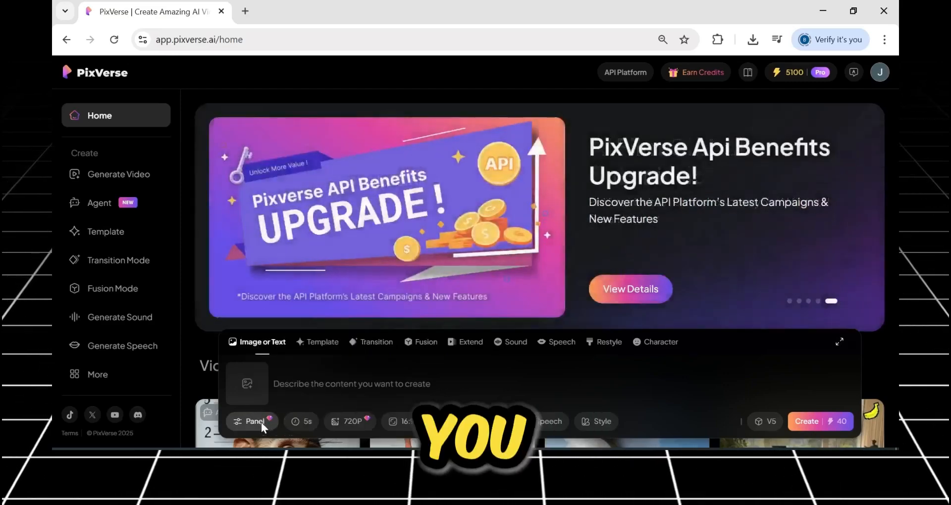
left_click(251, 421)
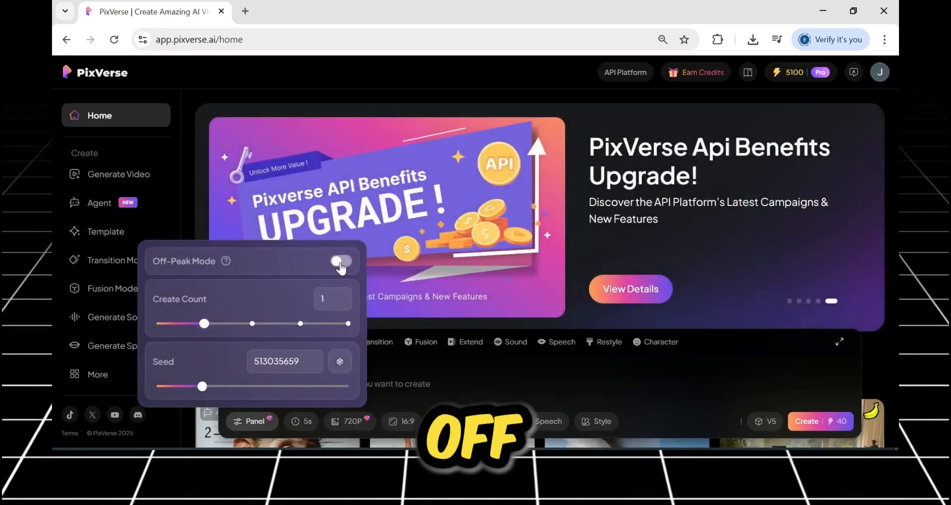
left_click(341, 261)
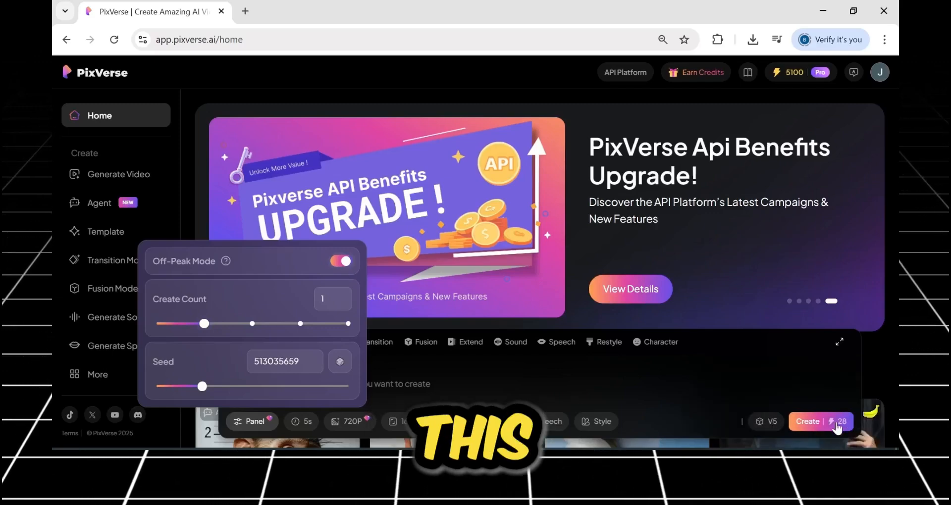
left_click(341, 261)
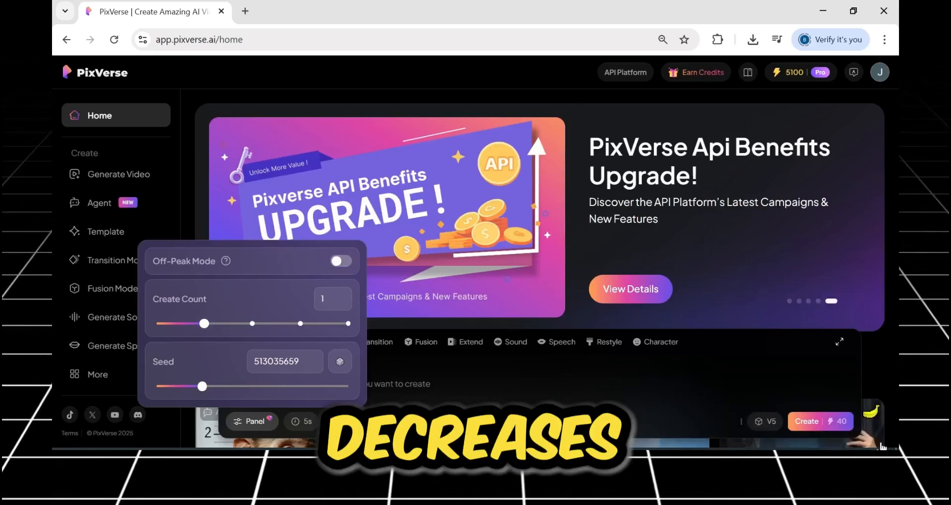
left_click(770, 421)
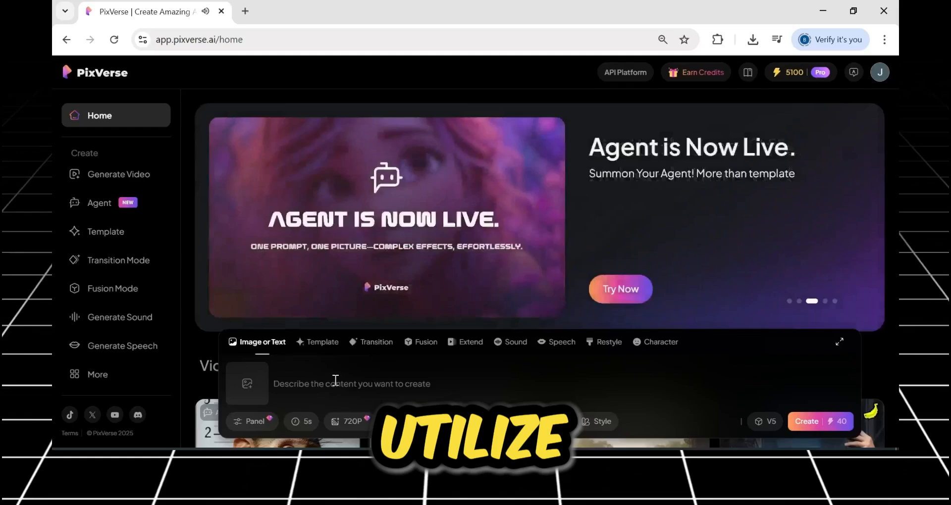
Switch the PixVerse creation box to Transition mode with first- and last-frame slots.
scroll("down", 3)
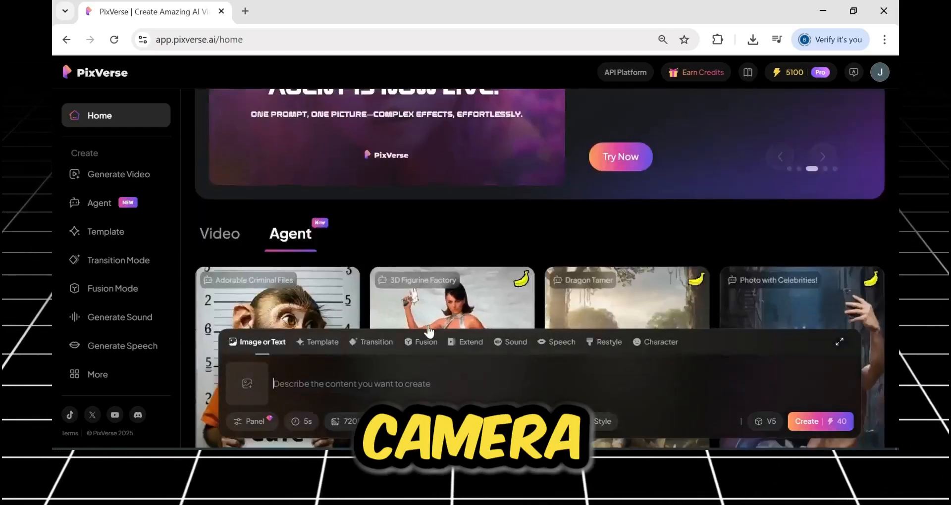
left_click(376, 342)
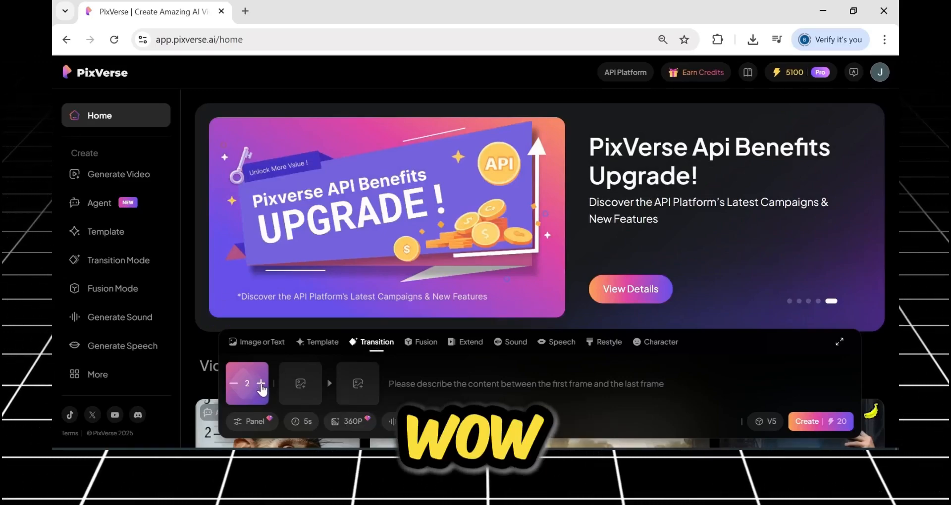
Add 1.jpg through 6.jpg and 1b.jpg as seven transition frames.
left_click(261, 383)
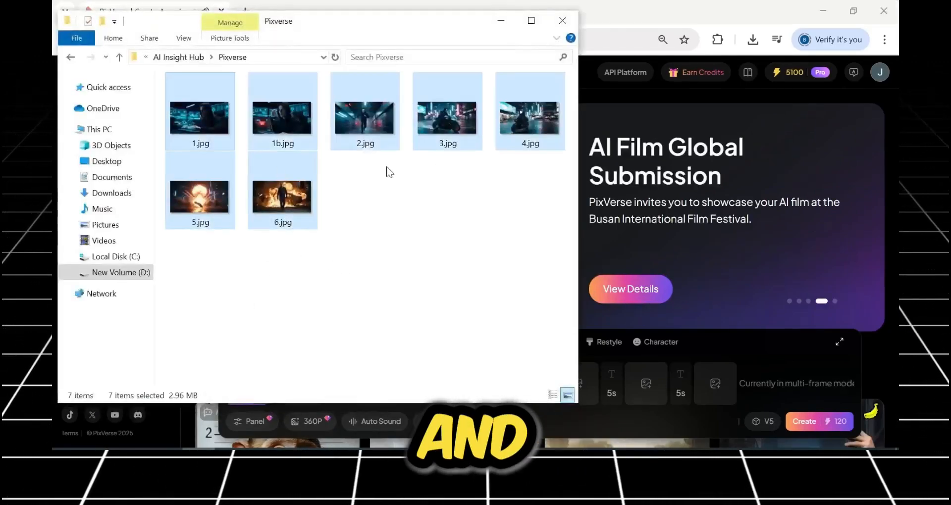
left_click(561, 20)
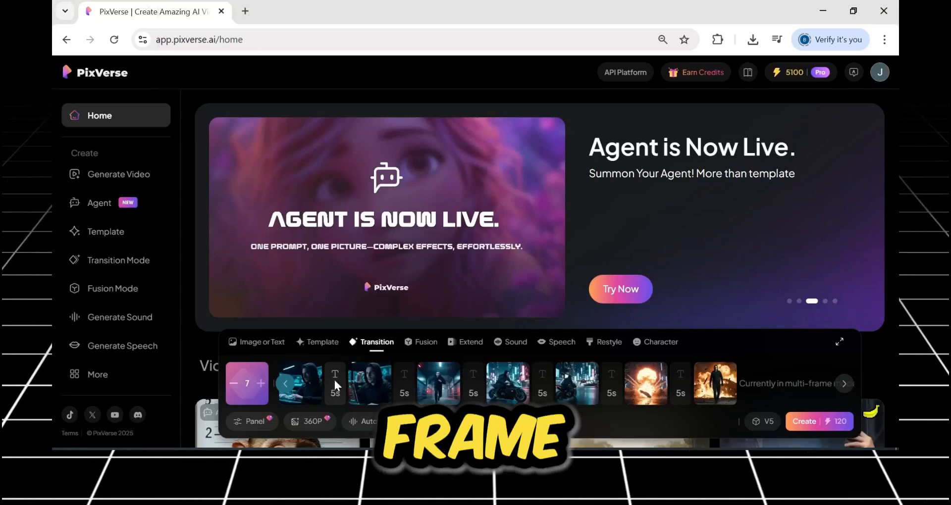
Preview the seven frames, set 1080P, and generate the 480-credit transition video.
left_click(840, 342)
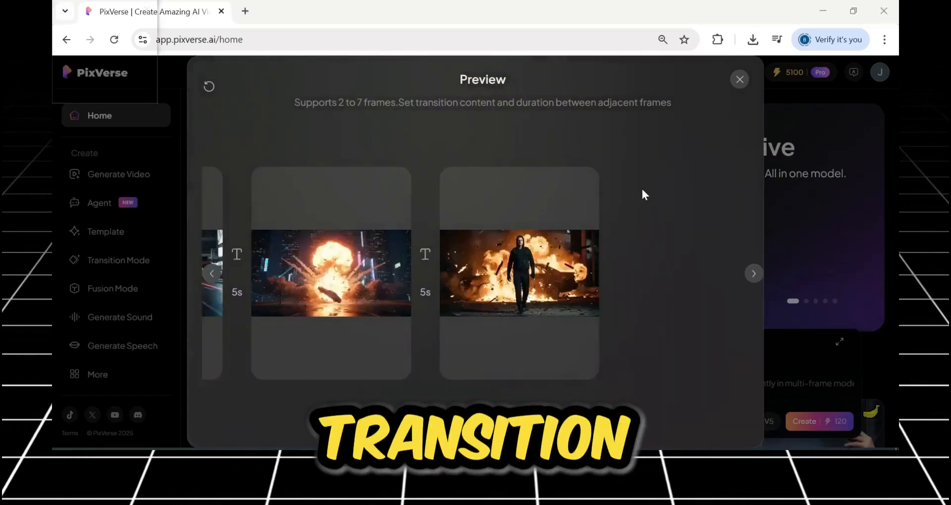
left_click(740, 79)
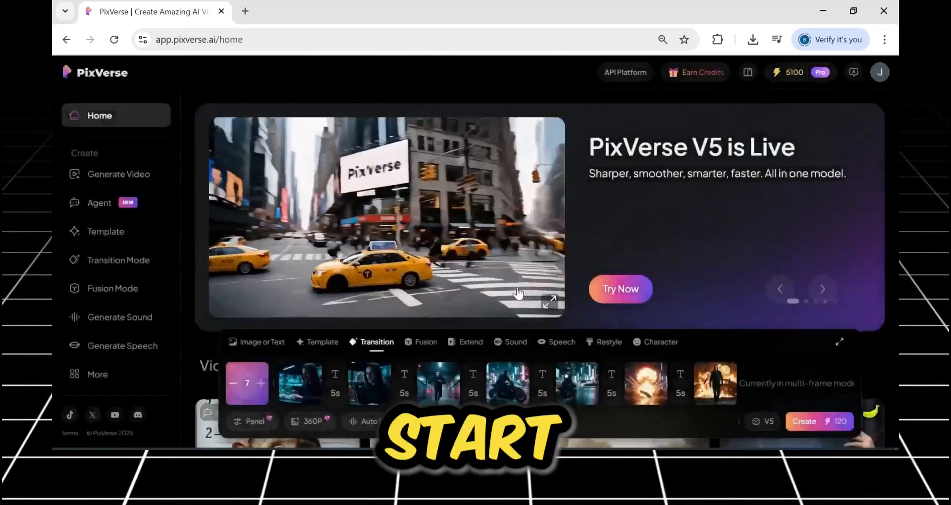
scroll("down", 3)
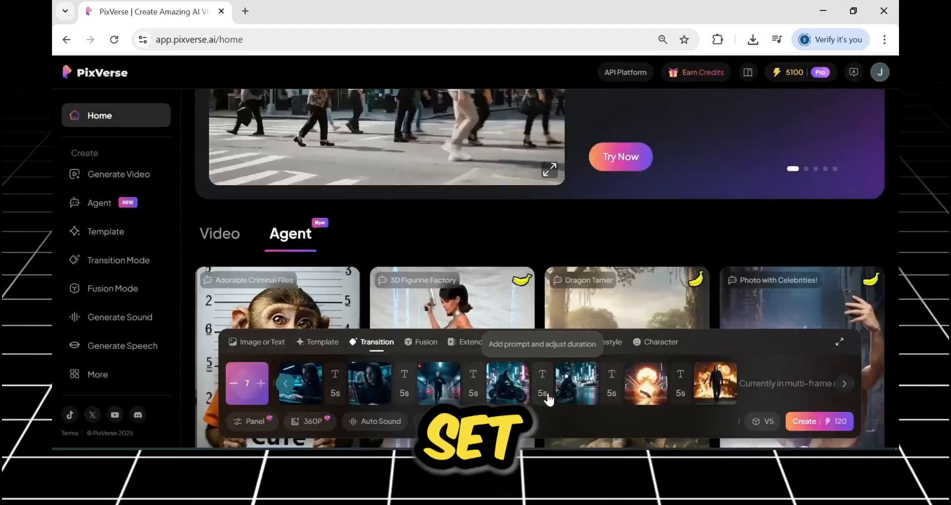
left_click(309, 421)
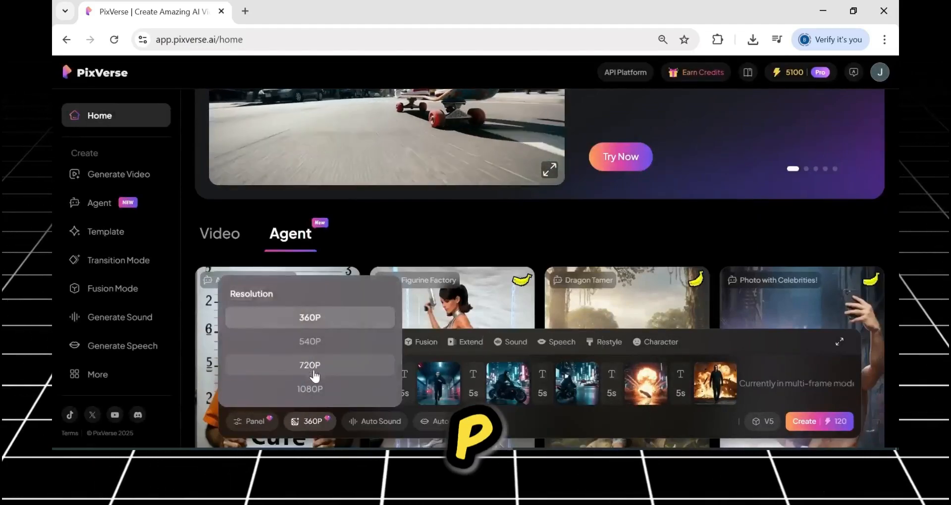
left_click(310, 389)
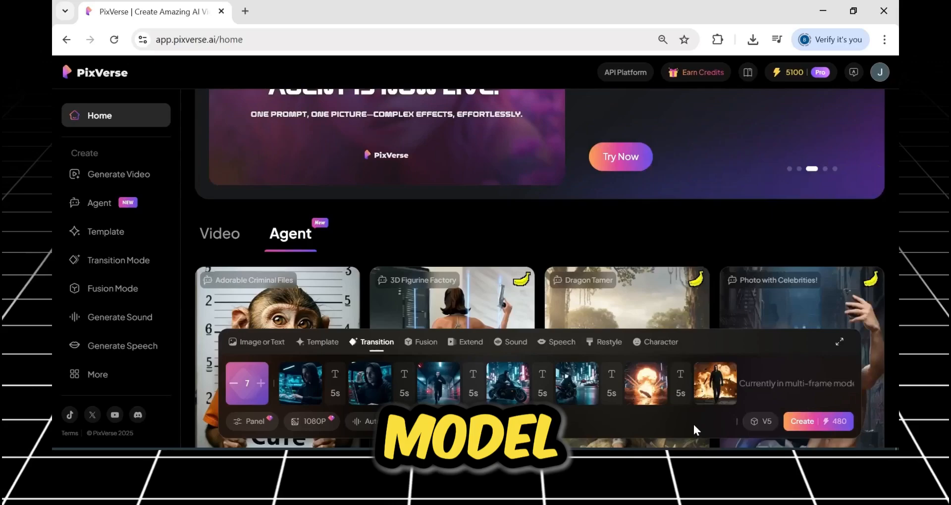
left_click(819, 421)
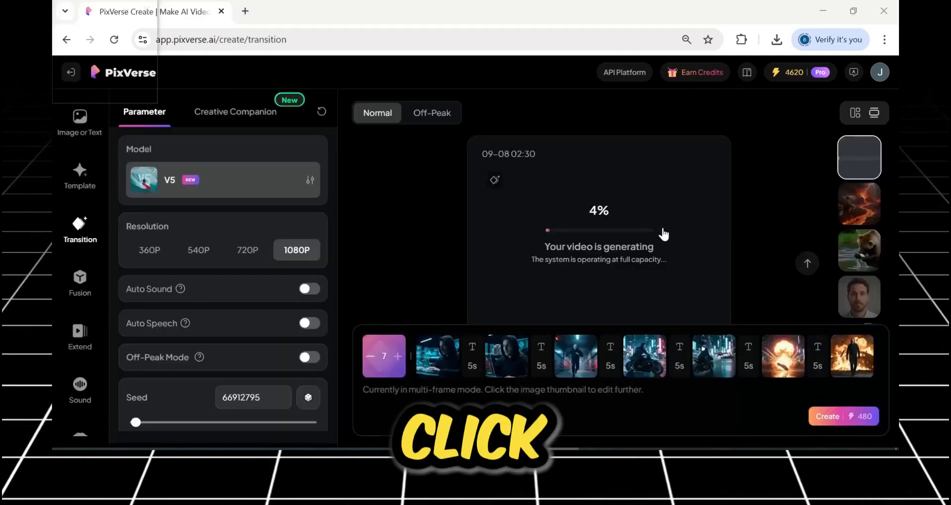
mouse_move(751, 252)
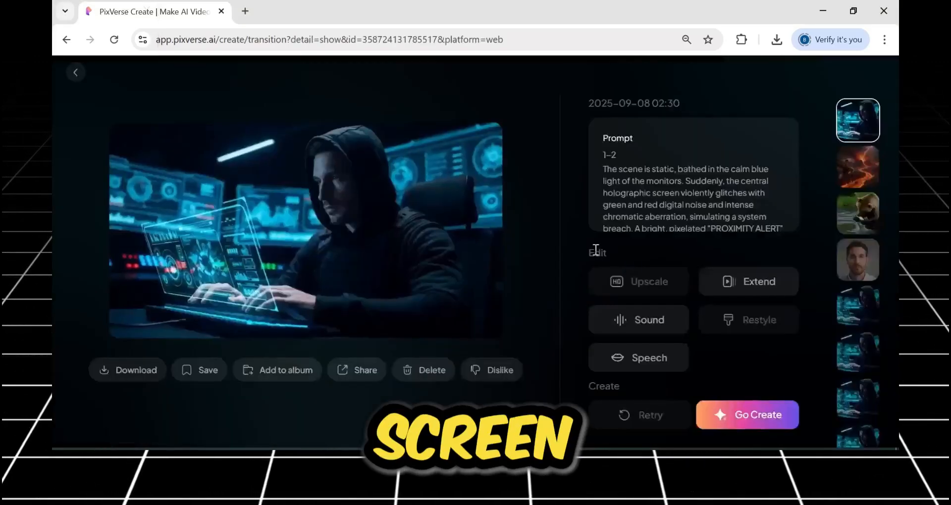
Enter the moonlit ancient-library scholar prompt in Image or Text mode at 5s, 720P, 16:9.
left_click(303, 227)
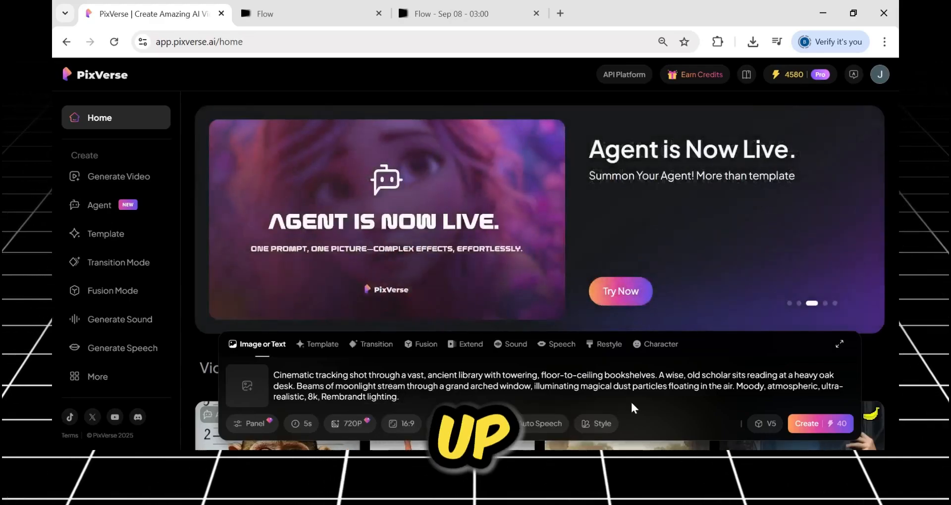
Generate the ancient-library video and start playing the finished 5-second scholar clip.
left_click(765, 423)
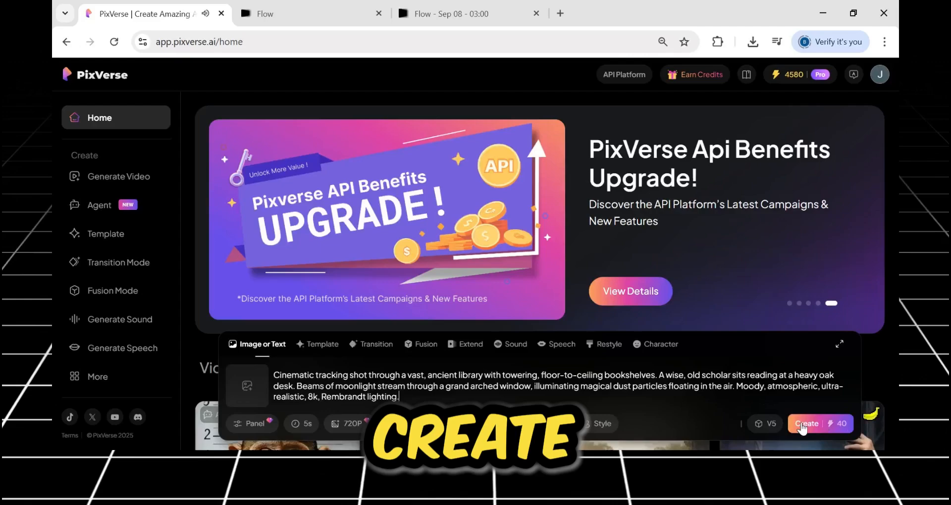
left_click(819, 423)
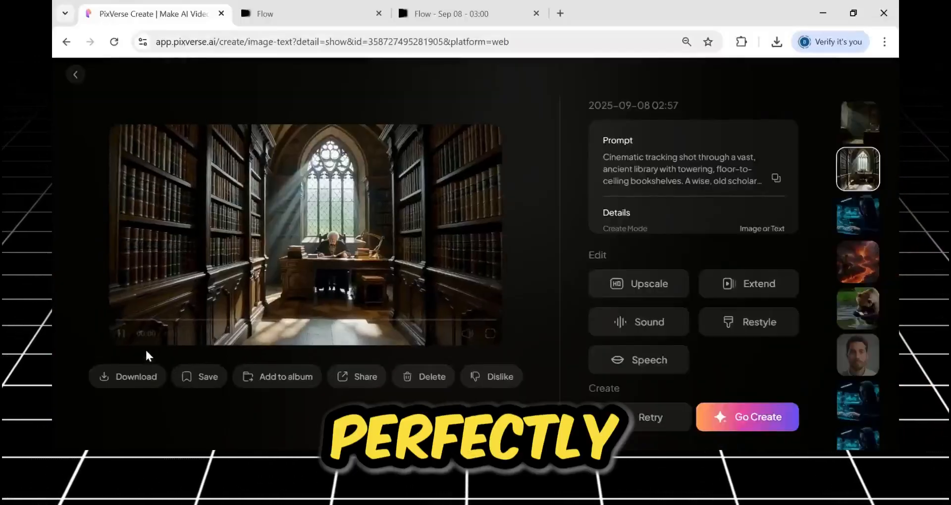
left_click(121, 334)
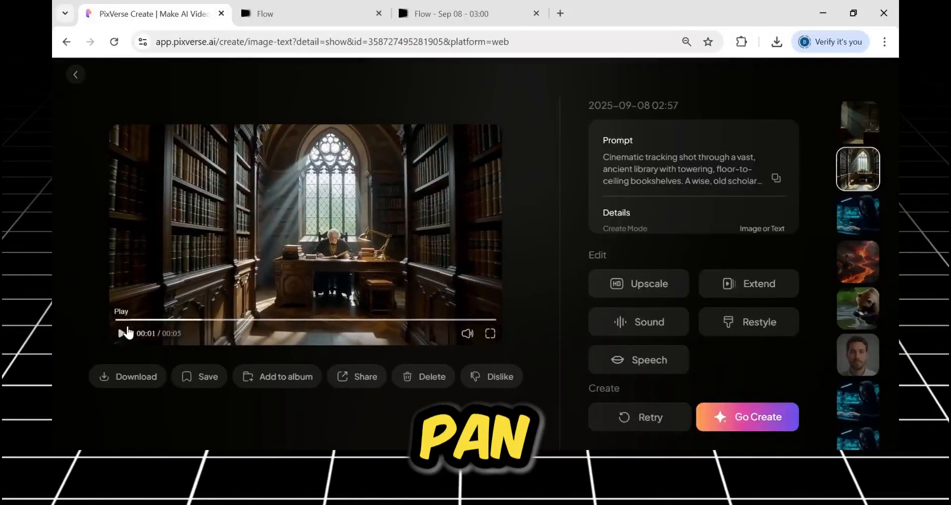
left_click(452, 13)
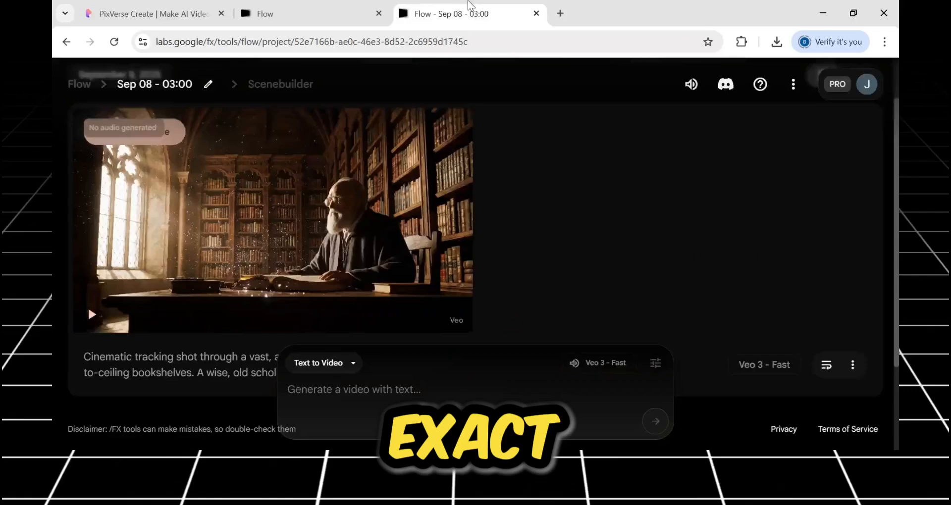
scroll("down", 3)
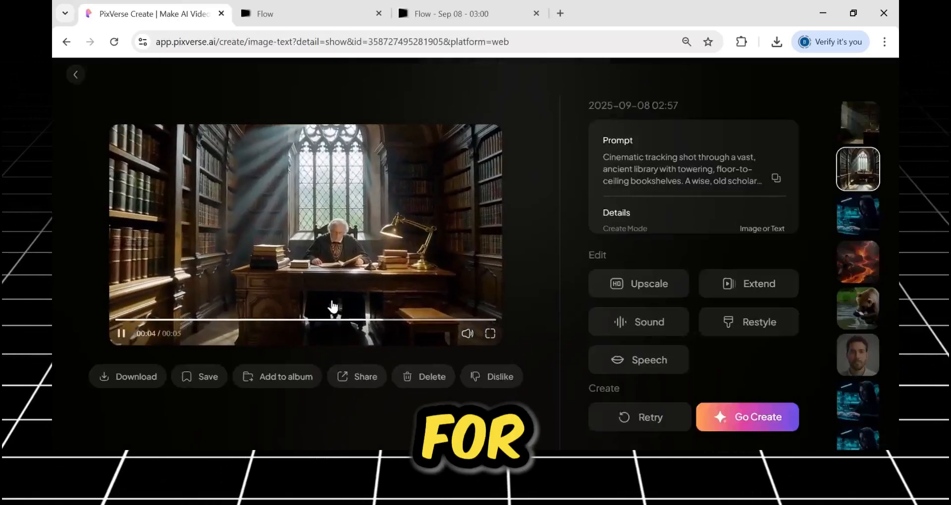
left_click(451, 14)
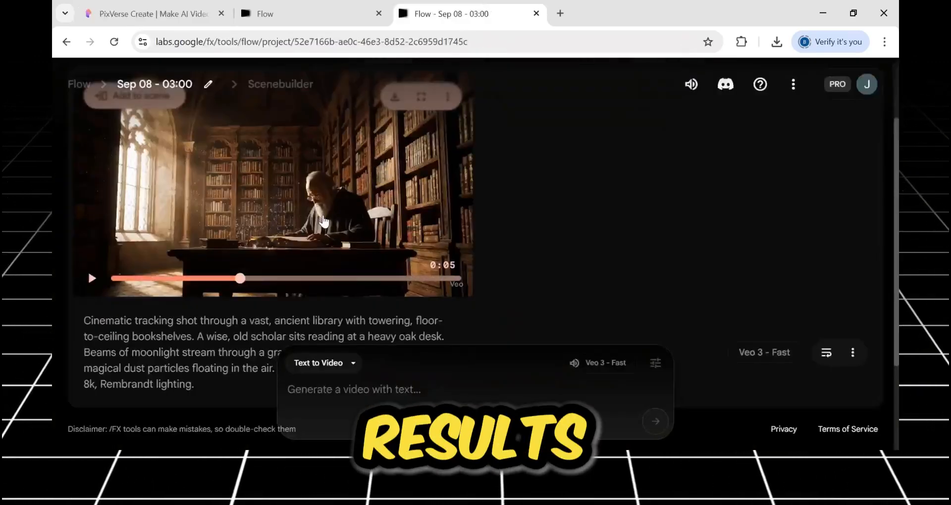
left_click(91, 279)
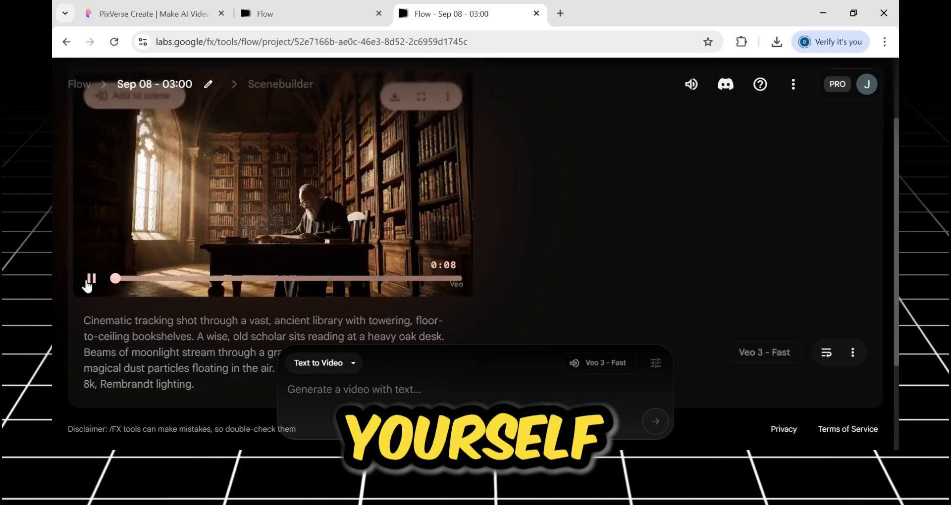
left_click(90, 279)
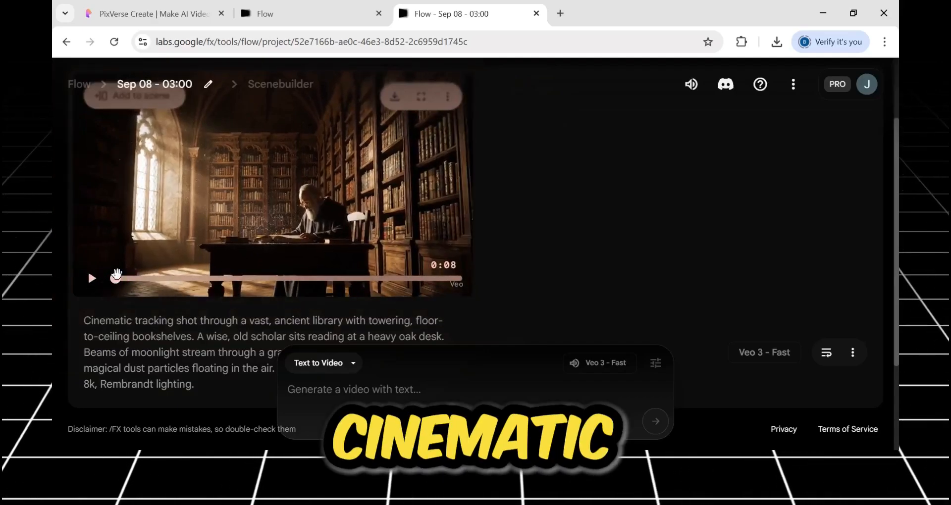
left_click(149, 13)
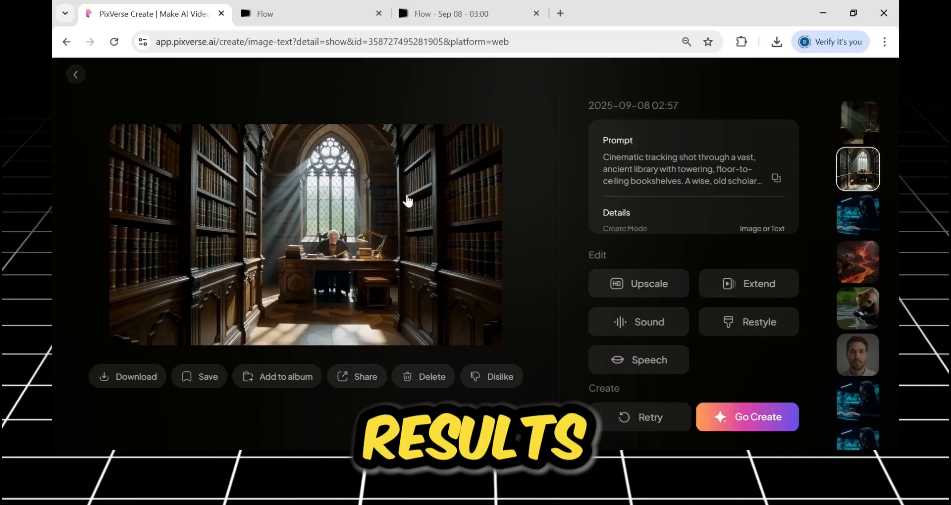
left_click(75, 73)
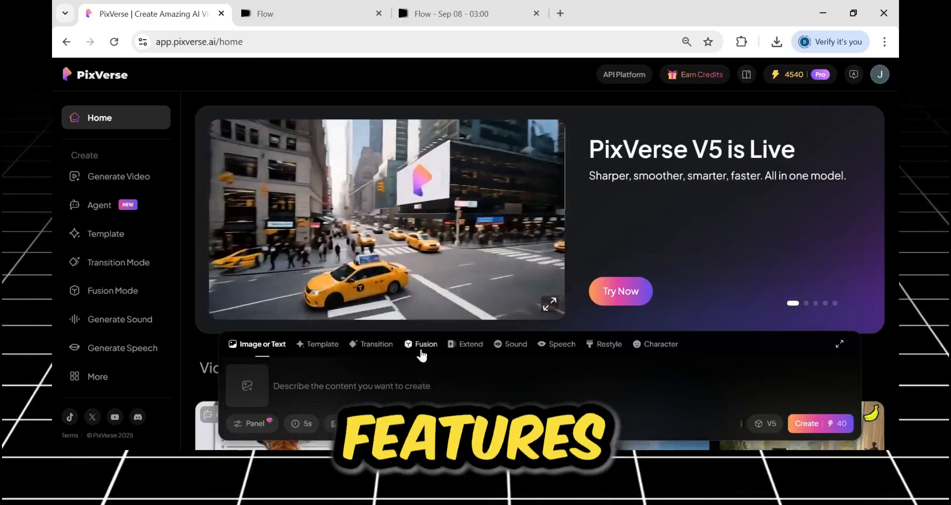
left_click(426, 344)
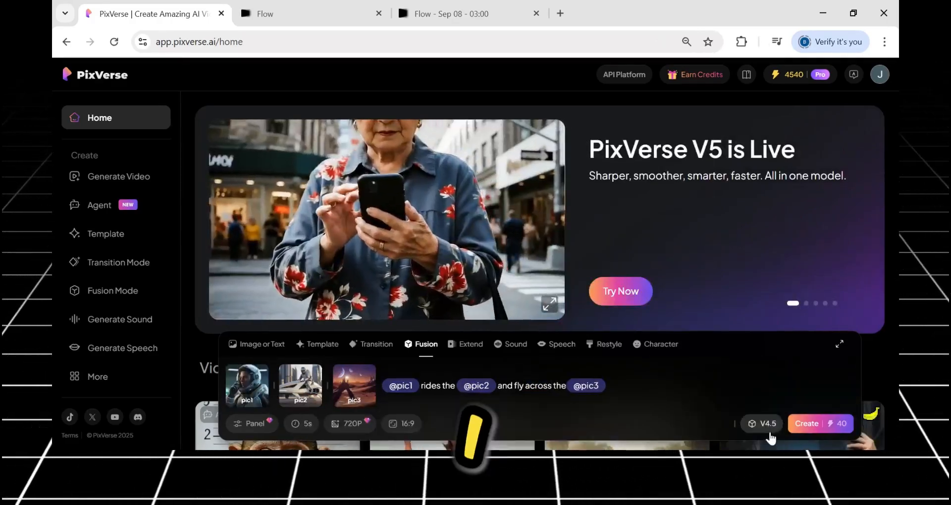
left_click(818, 423)
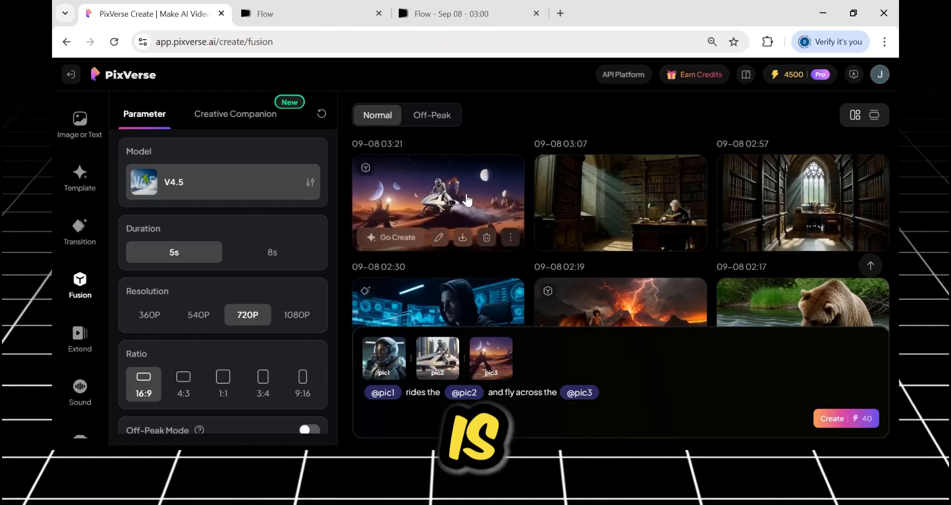
Open the finished astronaut fusion video, then bring up Flow's Veo 2 Fast version.
left_click(437, 202)
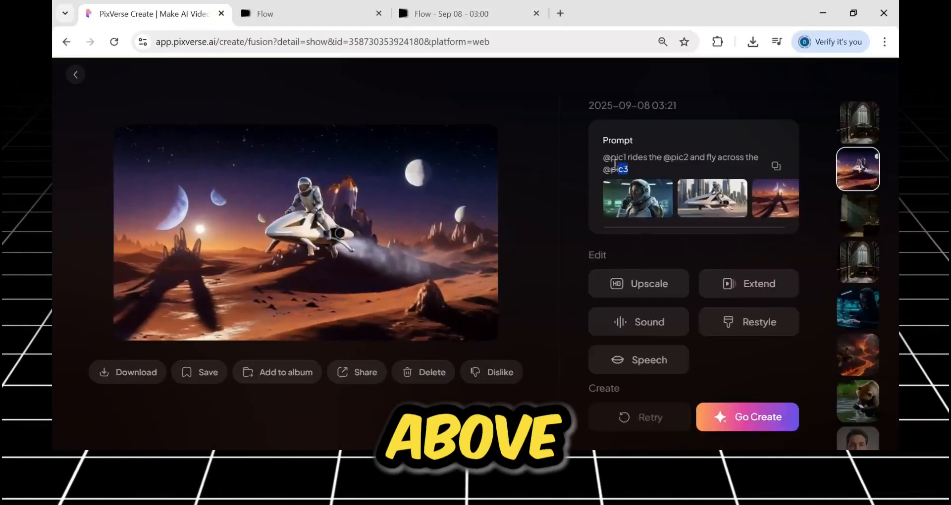
left_click(452, 13)
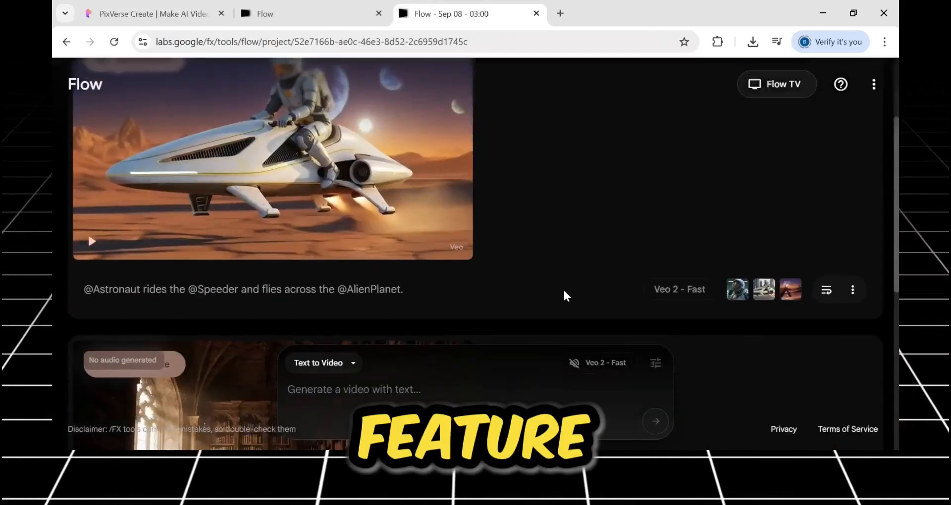
Play Flow's Veo 2 Fast astronaut clip, then return to the PixVerse fusion result.
left_click(318, 362)
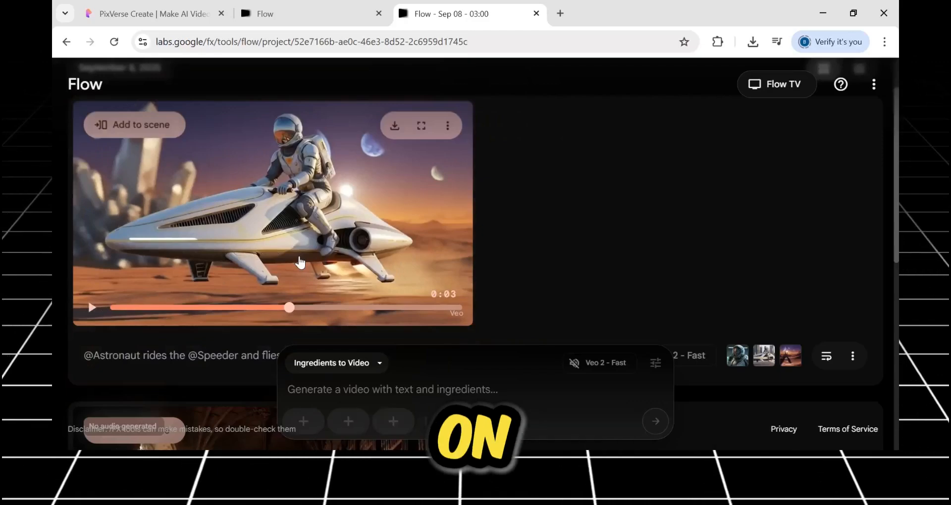
mouse_move(314, 267)
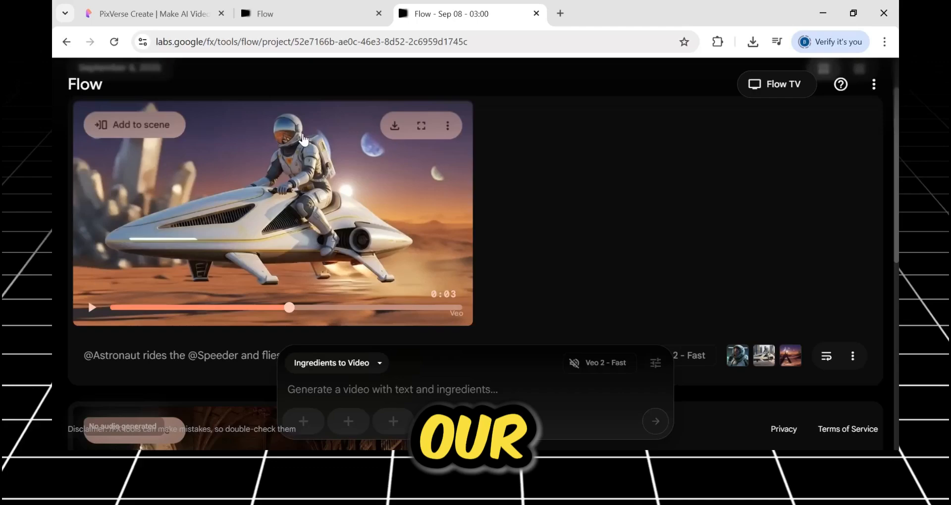
left_click(151, 14)
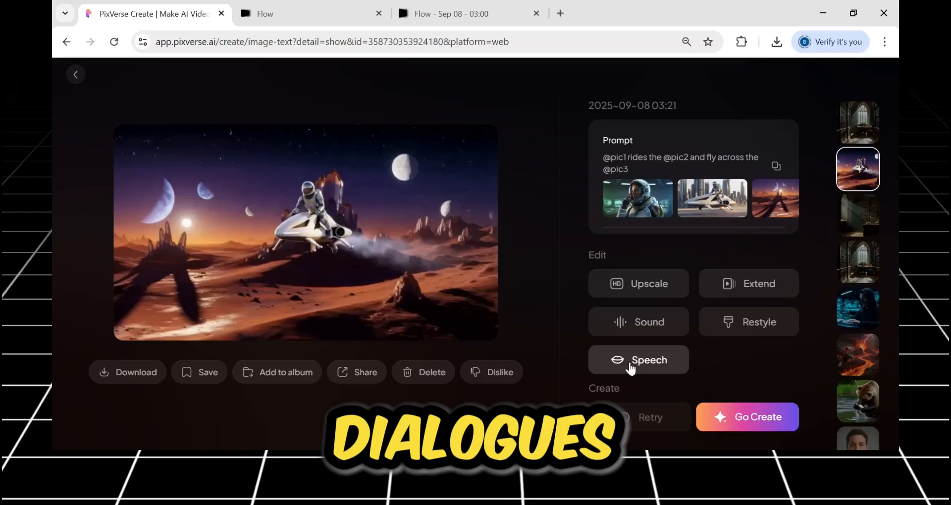
Play the Coral Dreamscape template video of the man's portrait, then return to the template page.
left_click(637, 360)
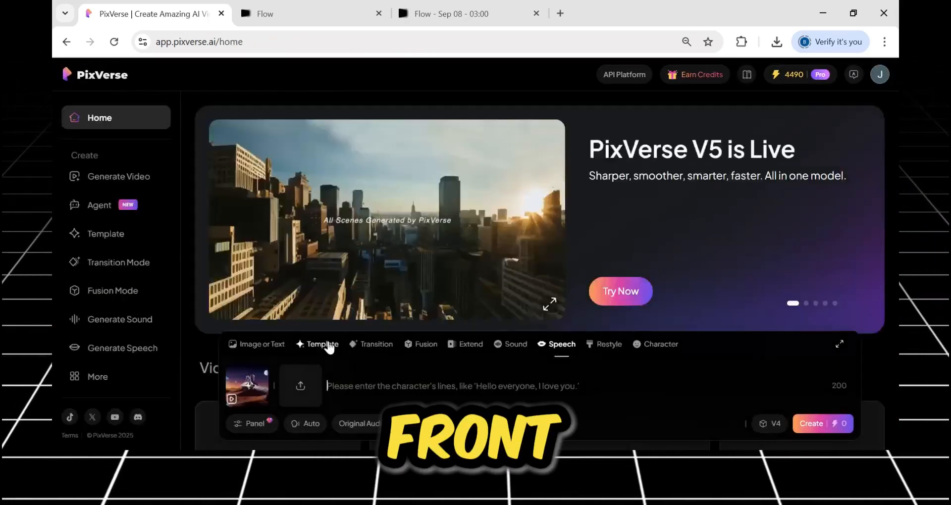
left_click(316, 343)
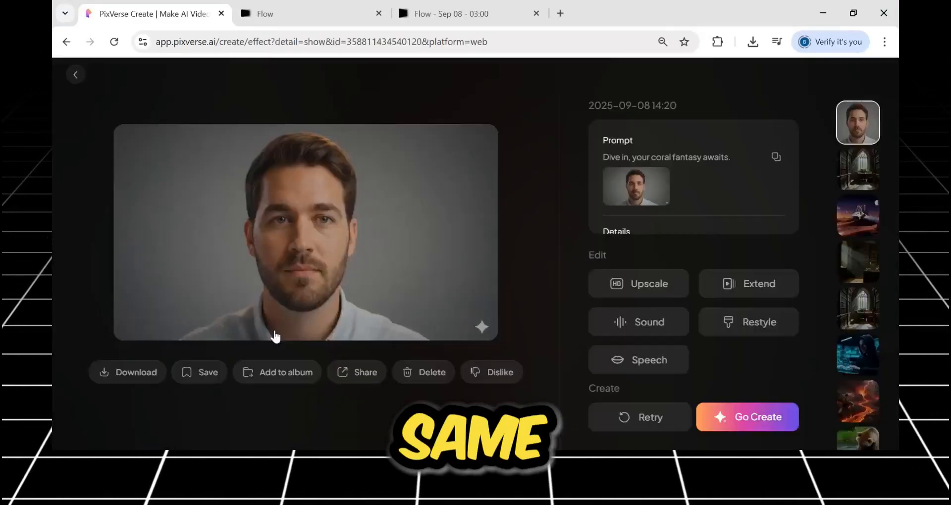
left_click(305, 233)
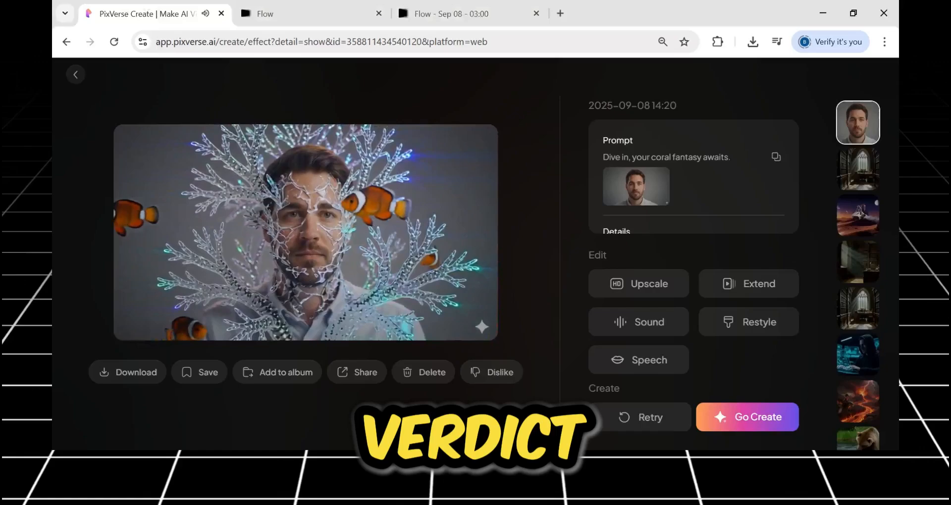
left_click(75, 74)
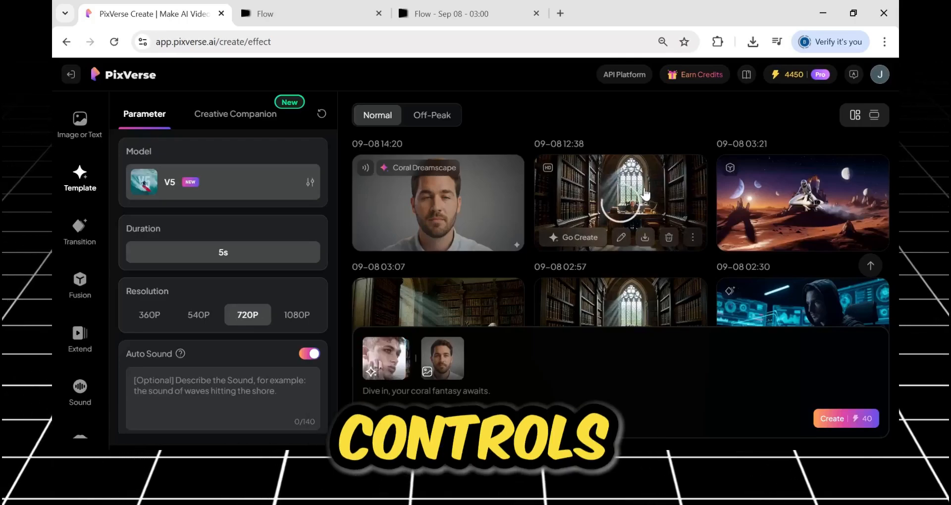
mouse_move(658, 134)
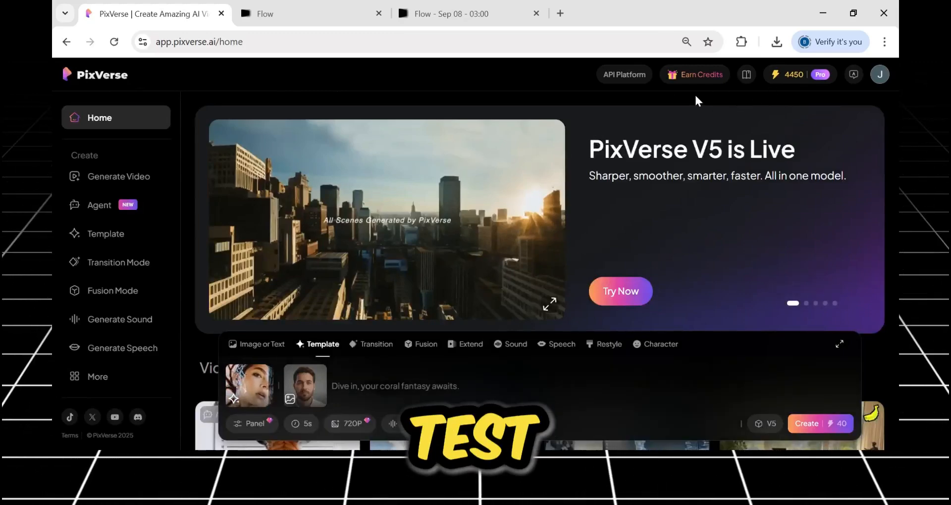
Open PixVerse's Reward Center panel showing referral credit bonuses from Earn Credits.
left_click(699, 75)
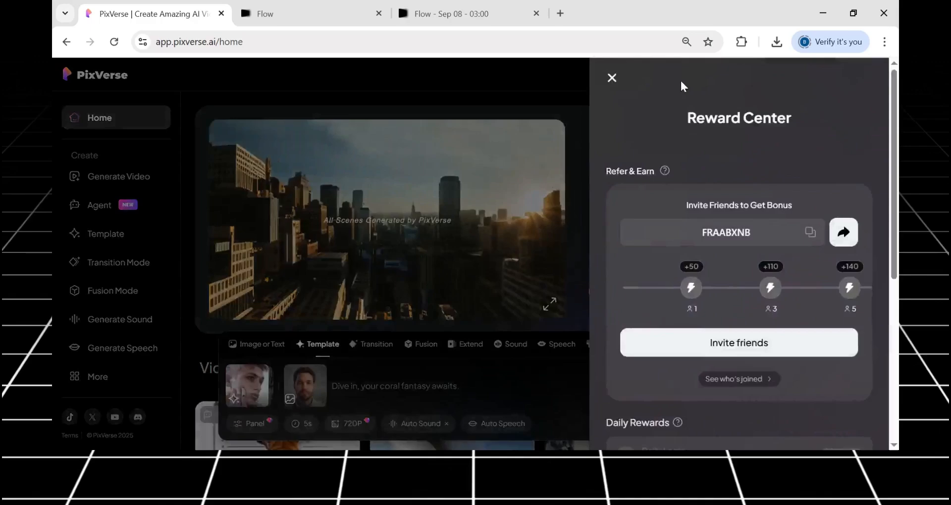